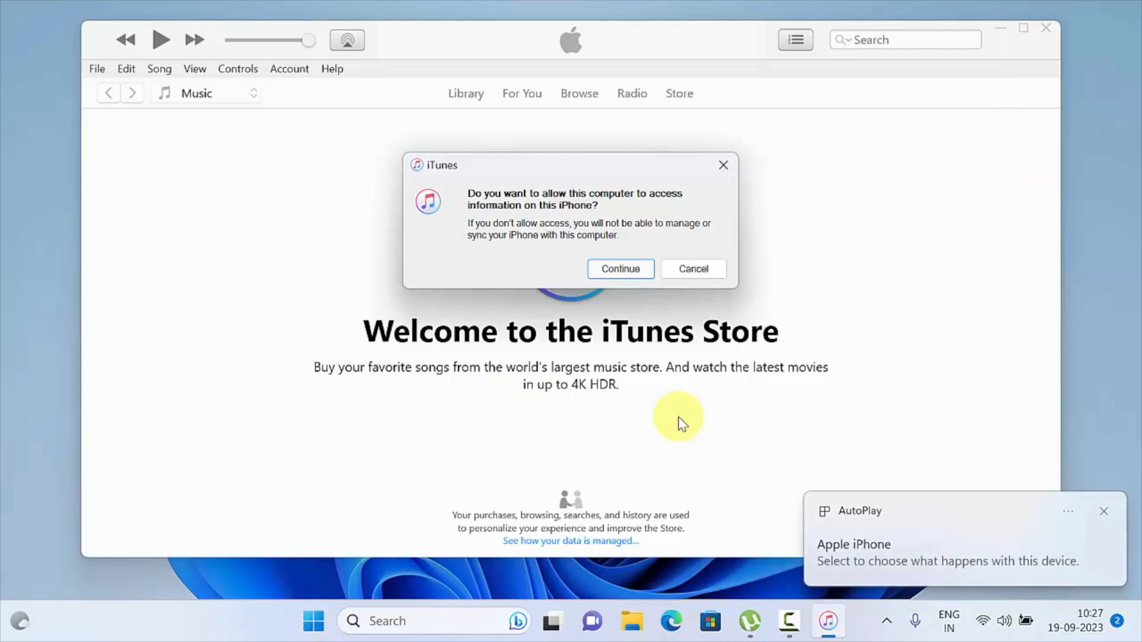
# - Allow this computer to access the connected iPhone in the iTunes prompt
pyautogui.click(619, 268)
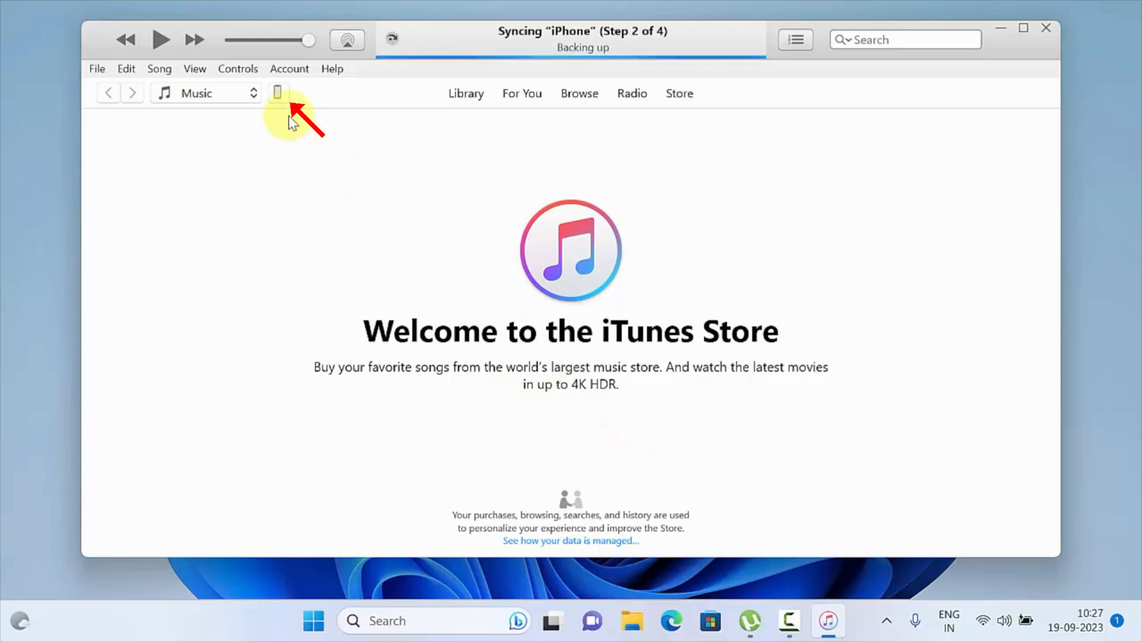
pyautogui.moveTo(284, 113)
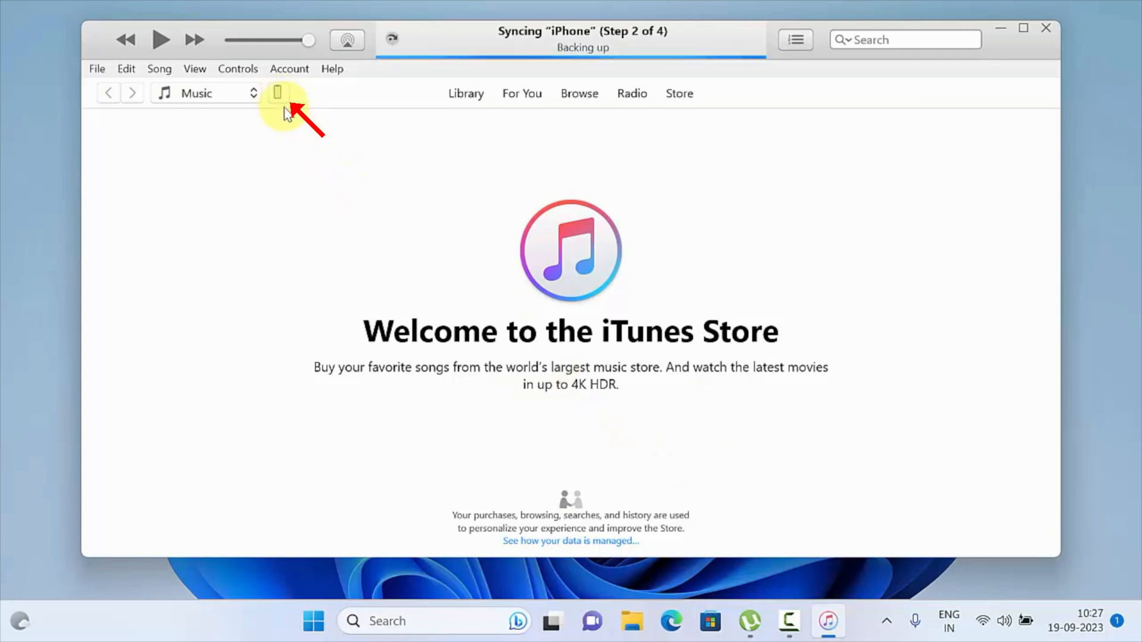
# - From the iPhone summary, check for updates and choose to download and install iOS 17.0
pyautogui.click(278, 93)
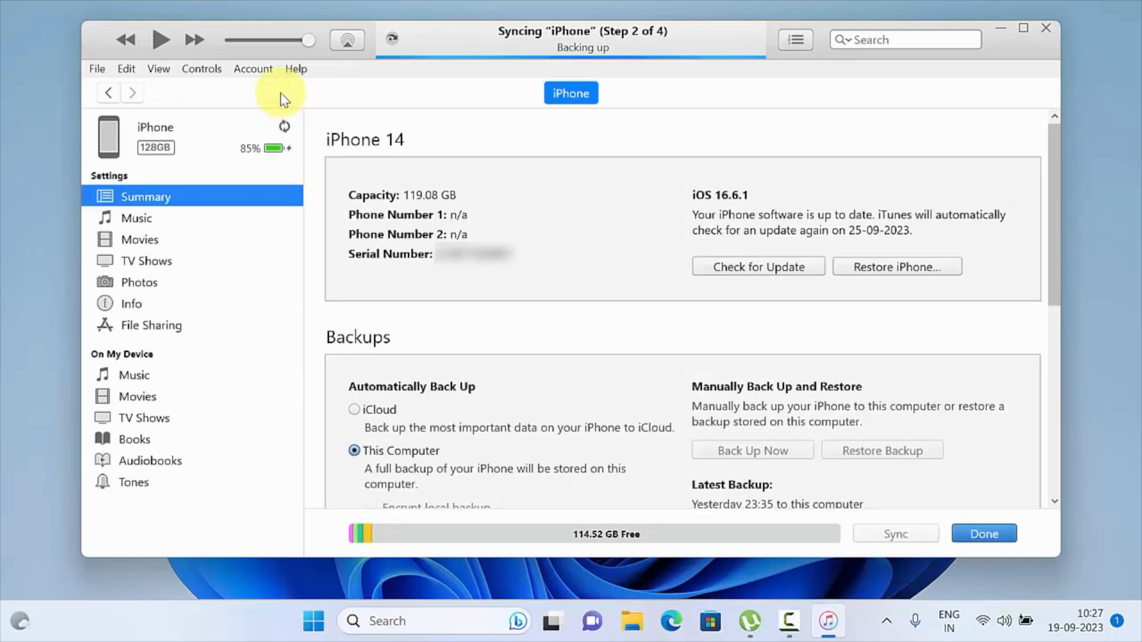
pyautogui.moveTo(757, 266)
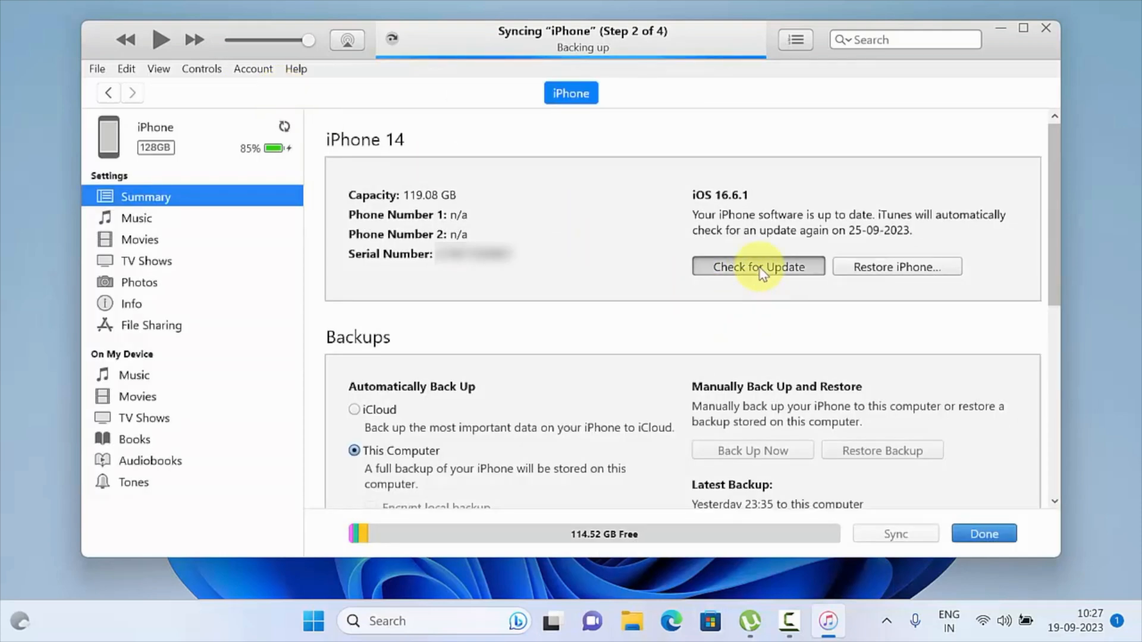
pyautogui.click(757, 266)
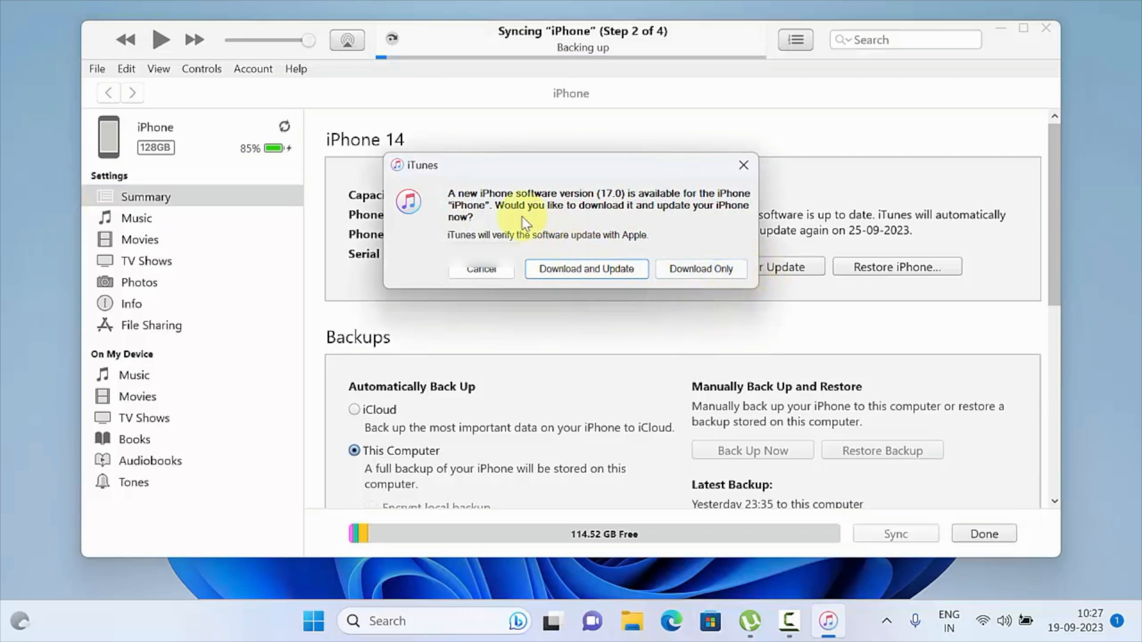
pyautogui.moveTo(764, 202)
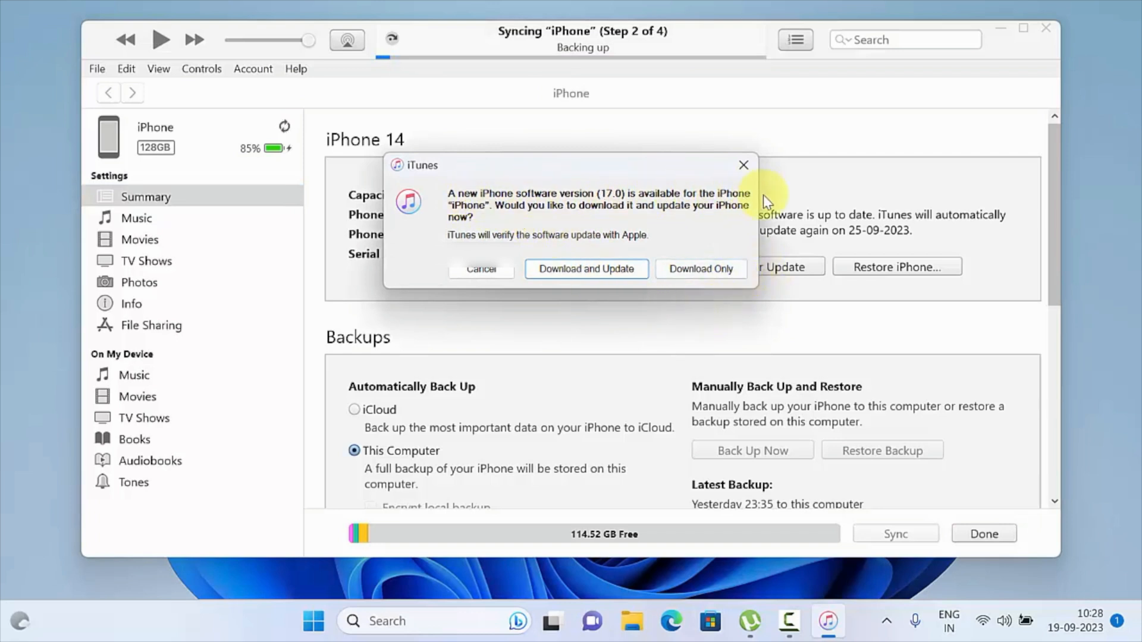
pyautogui.moveTo(489, 220)
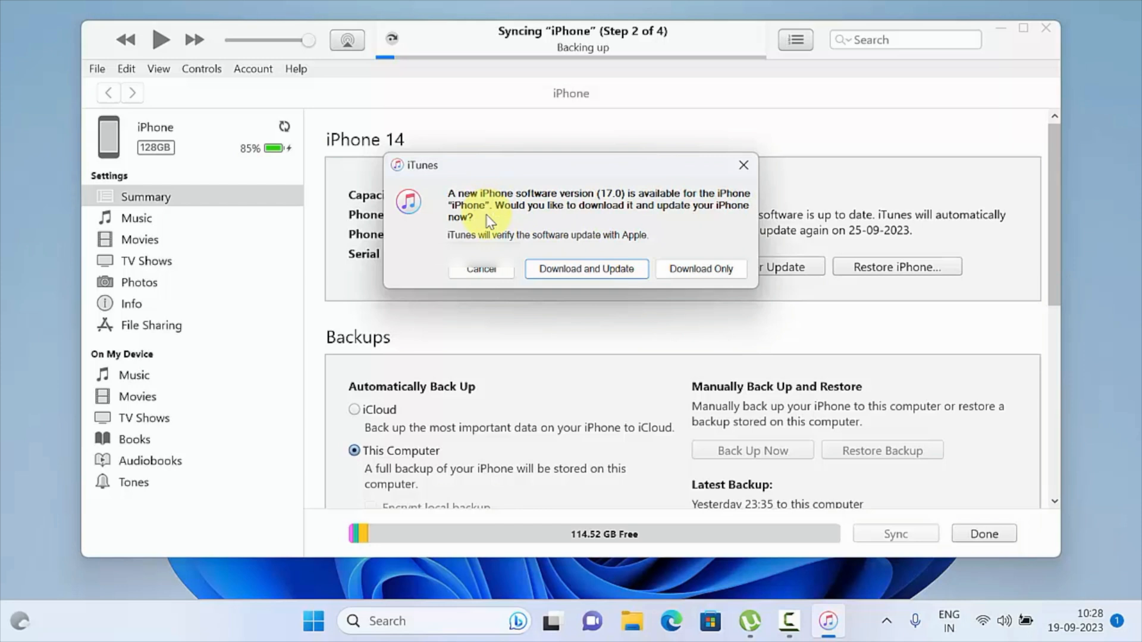
pyautogui.moveTo(720, 232)
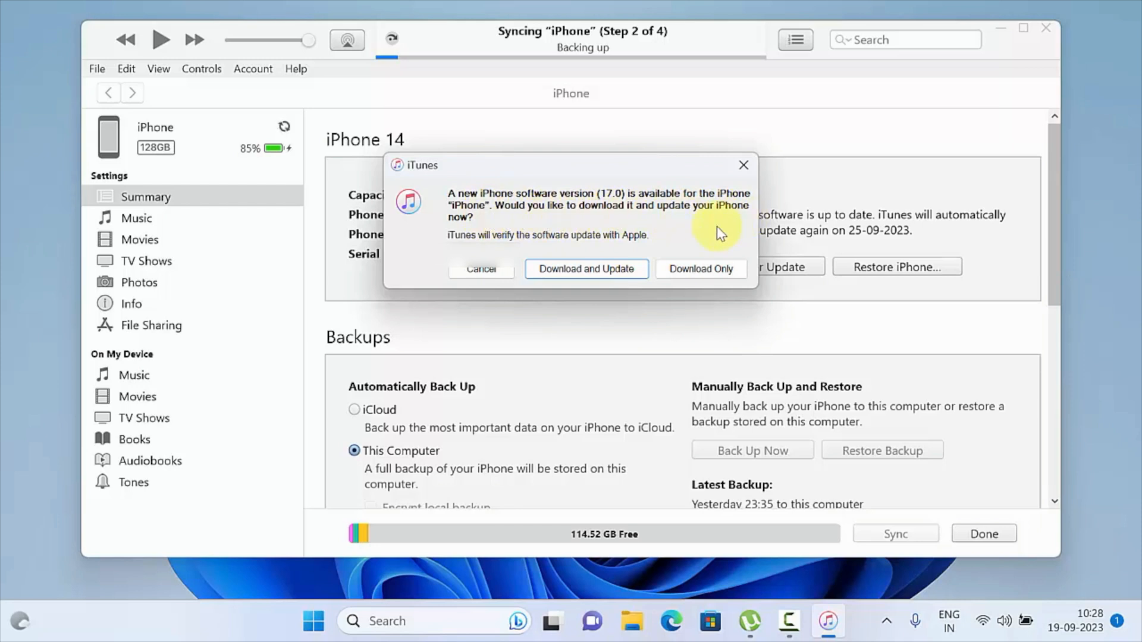
pyautogui.moveTo(560, 299)
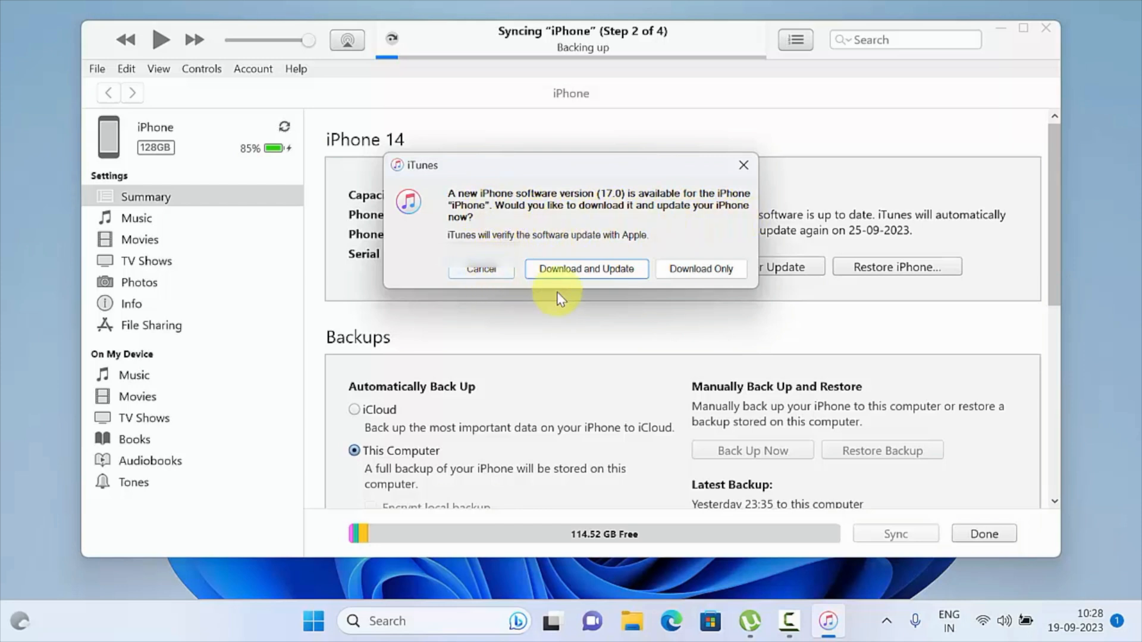
pyautogui.moveTo(586, 268)
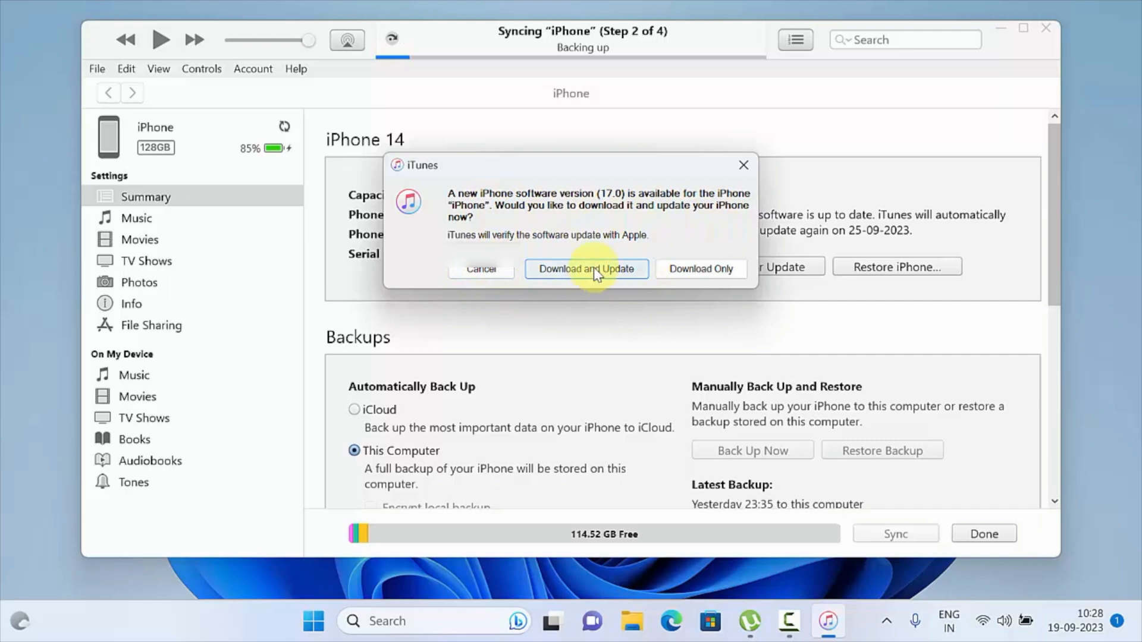
pyautogui.click(481, 269)
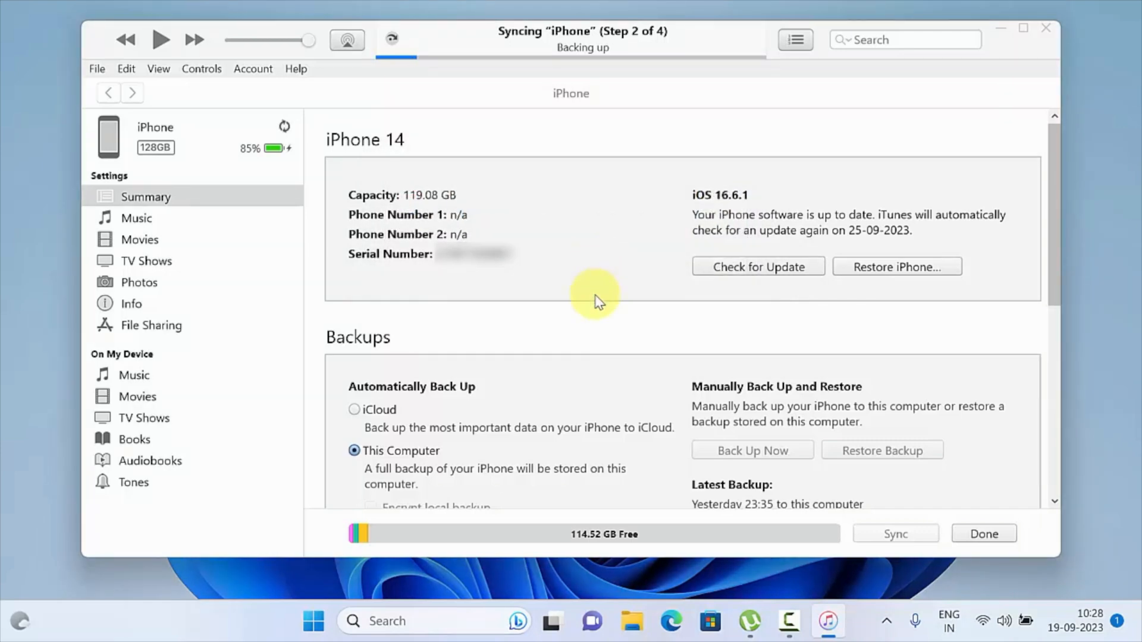
# - Move past the iOS 17.0 release notes and agree to the software license
pyautogui.click(758, 266)
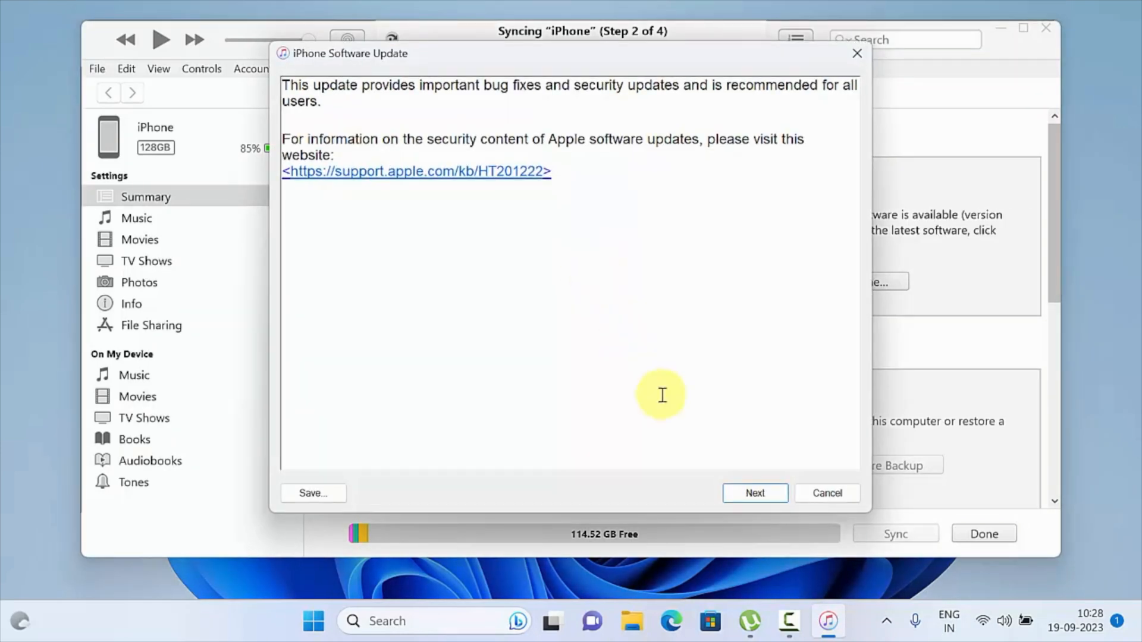
pyautogui.click(755, 493)
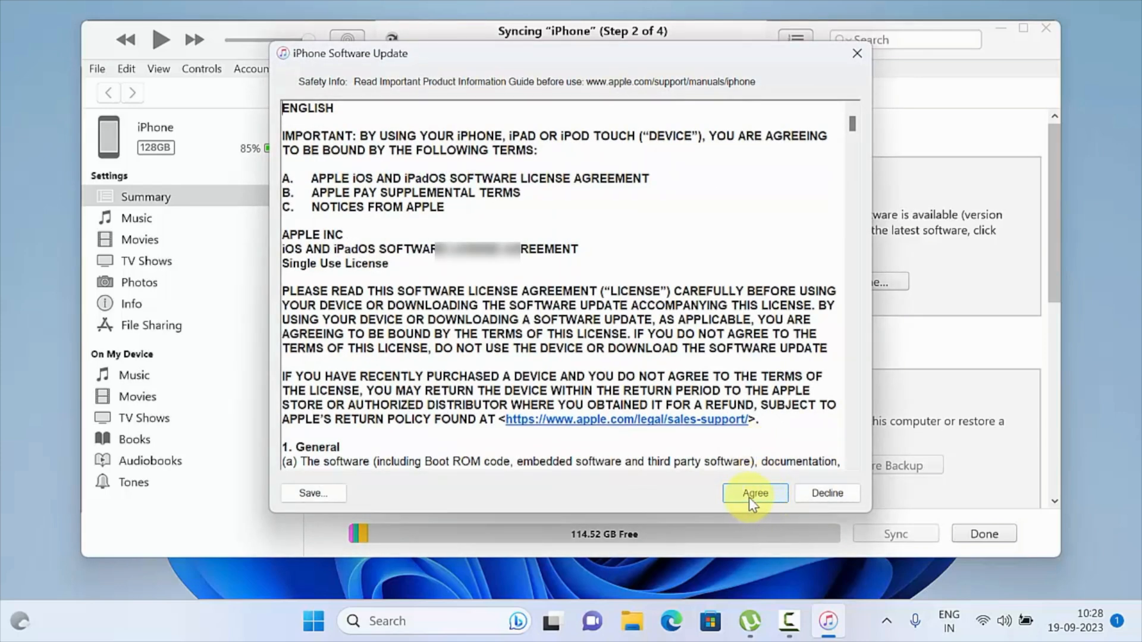
pyautogui.click(755, 493)
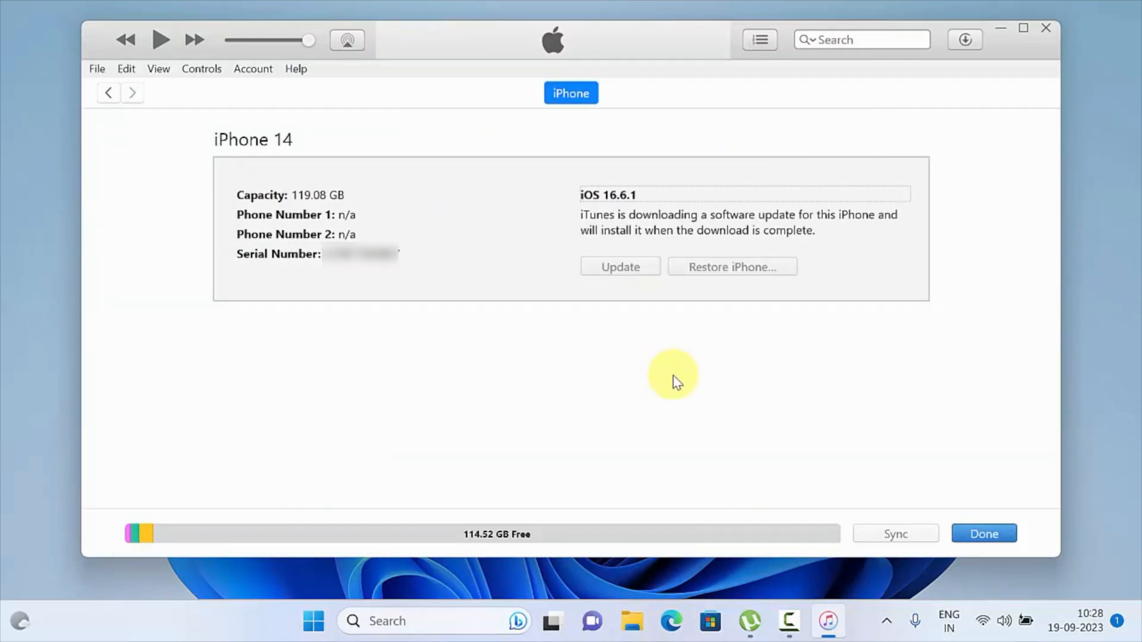
# - View the iOS 17.0 download progress, then confirm updating the iPhone
pyautogui.click(964, 39)
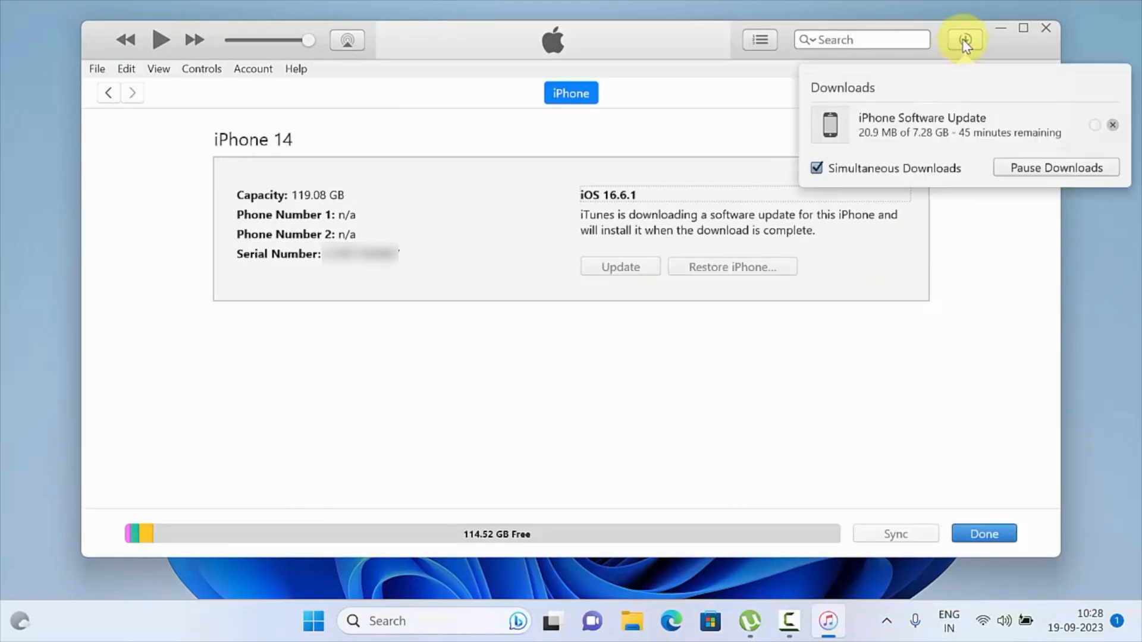
pyautogui.moveTo(905, 146)
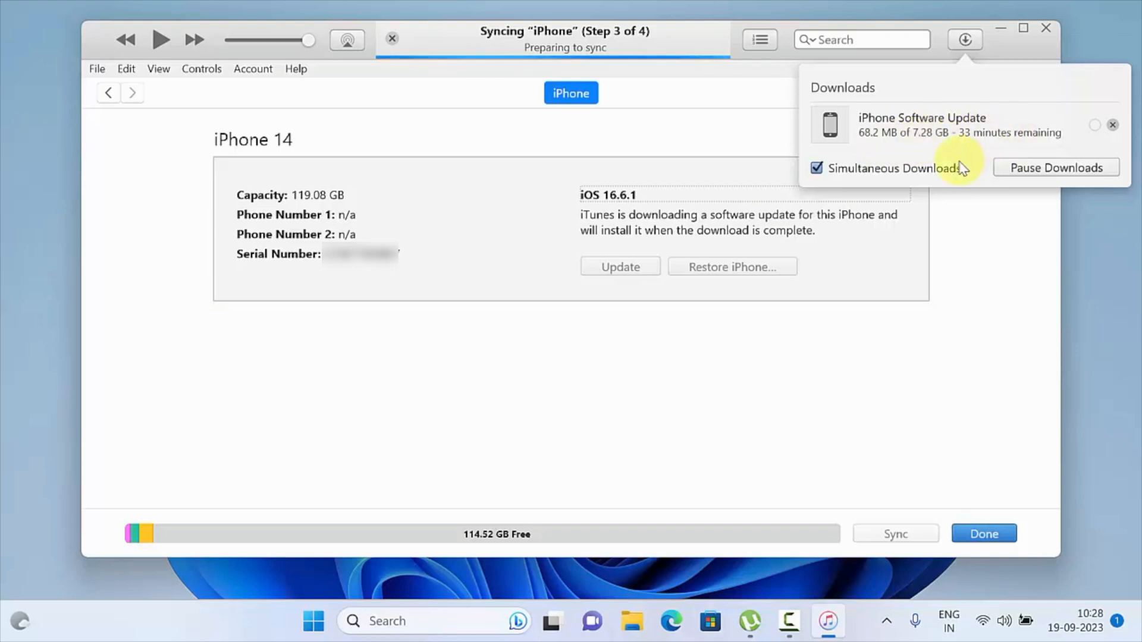
pyautogui.moveTo(969, 240)
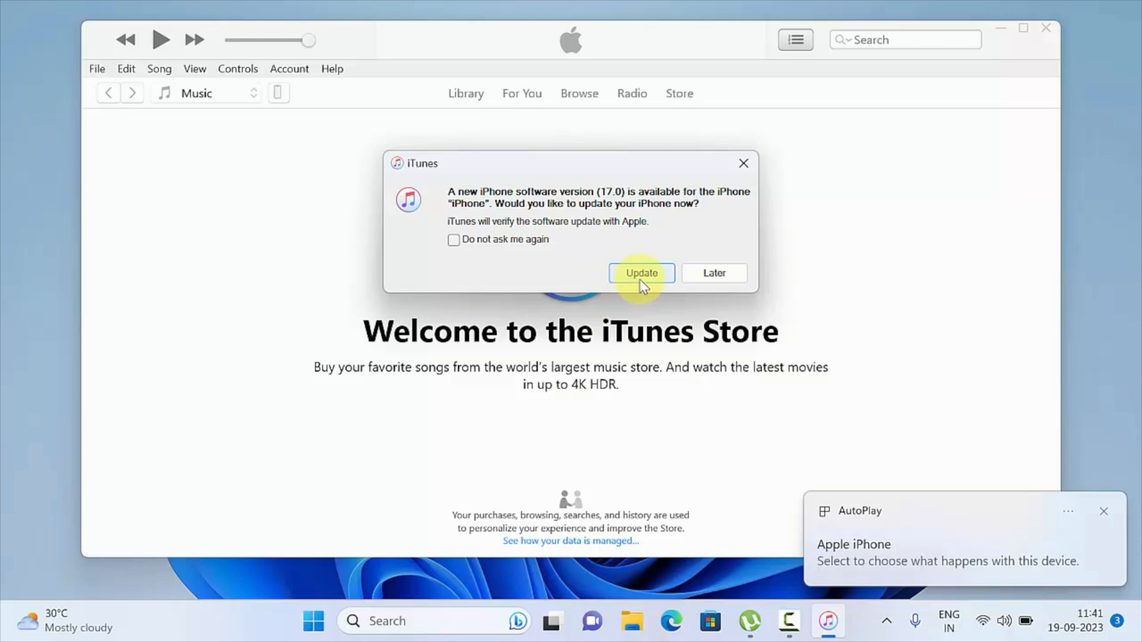
pyautogui.click(640, 273)
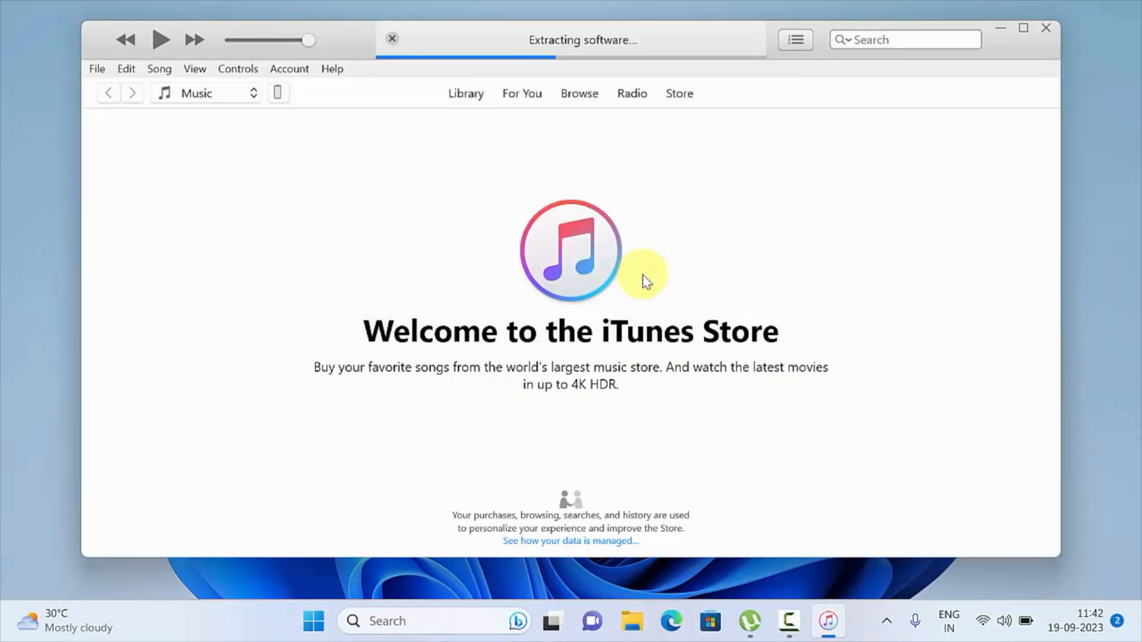